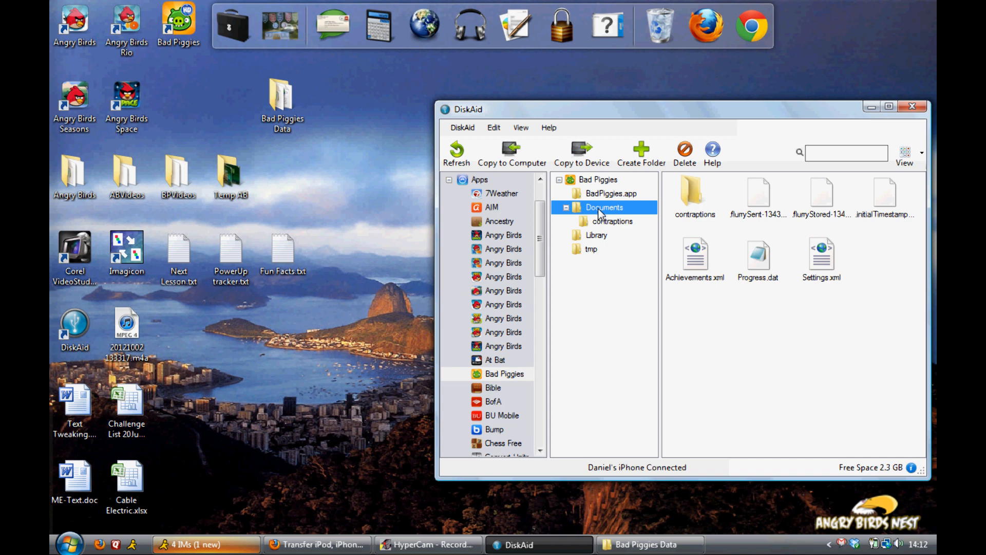
{"action": "mouse_move", "coordinate": [647, 544]}
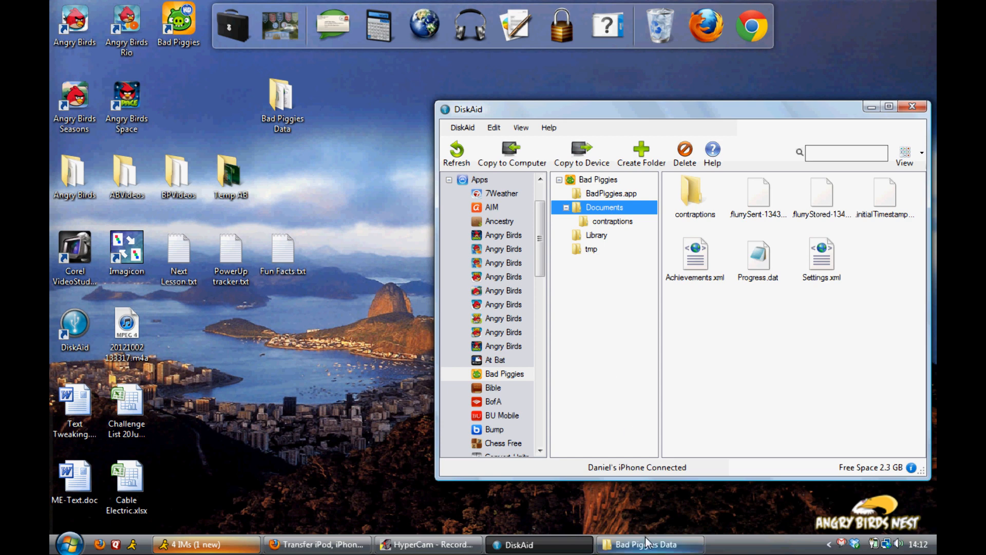
- Bring the desktop Bad Piggies Data folder window to the front to start copying its four items
{"action": "left_click", "coordinate": [581, 151]}
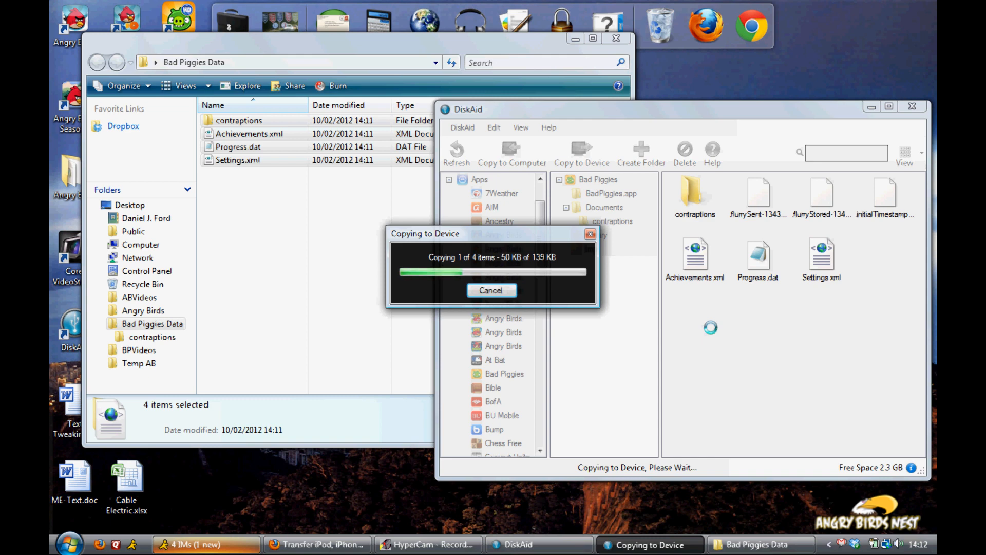